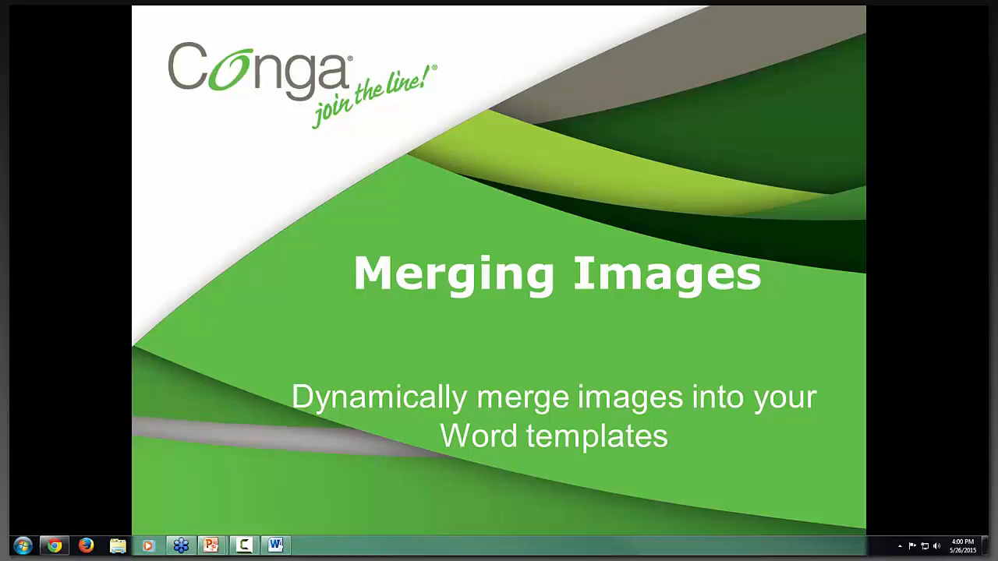
mouse_move(832, 169)
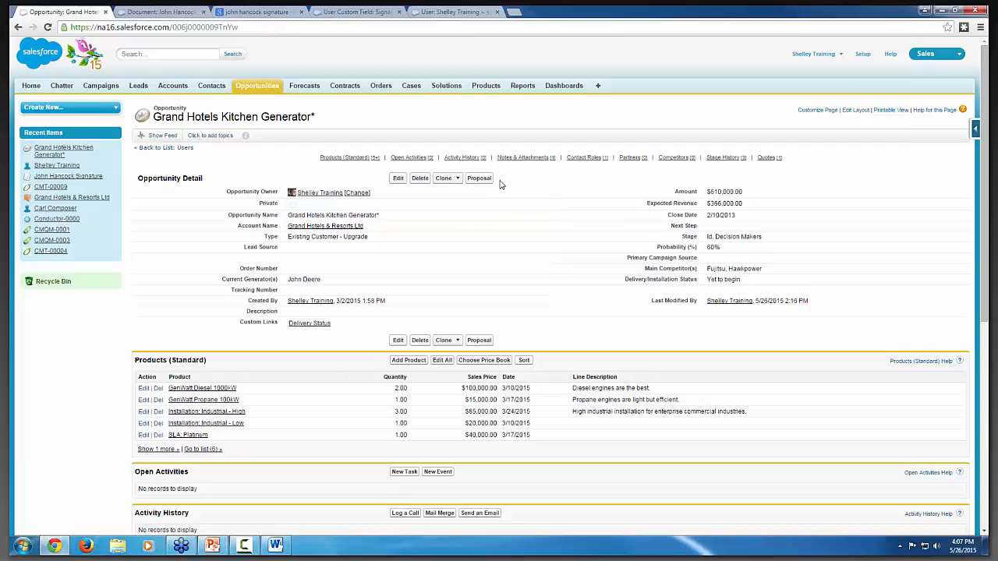
Step: Run the Proposal action and merge the Grand Hotels Kitchen Generator opportunity into a Word proposal
click(479, 178)
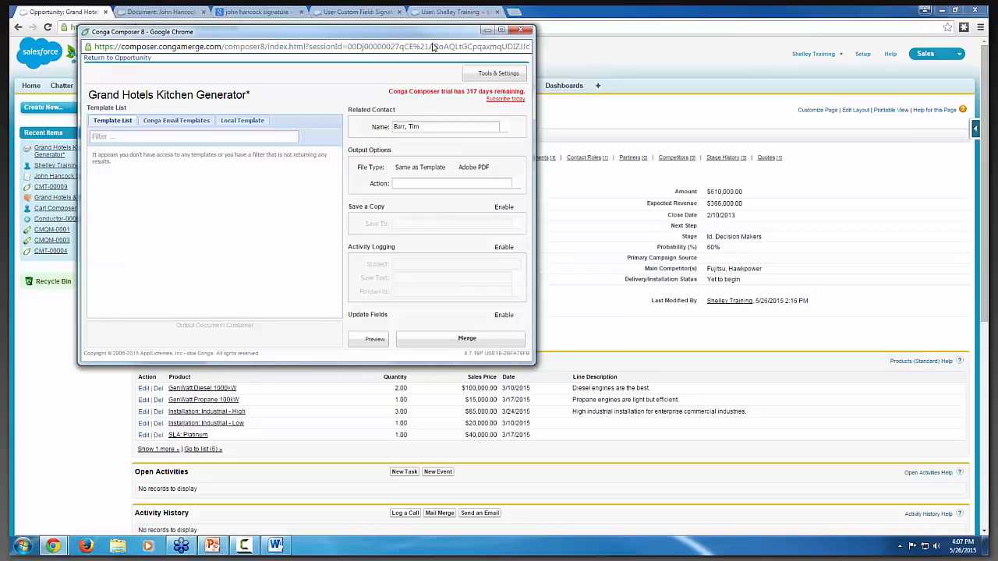
click(466, 338)
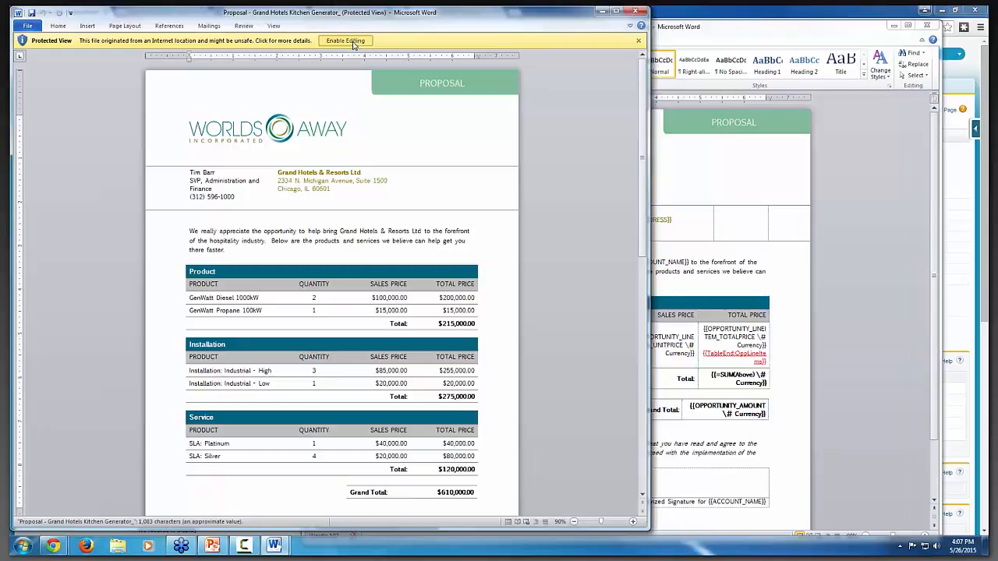
Step: Enable editing on the merged proposal and move to the empty signature space on page two
click(346, 41)
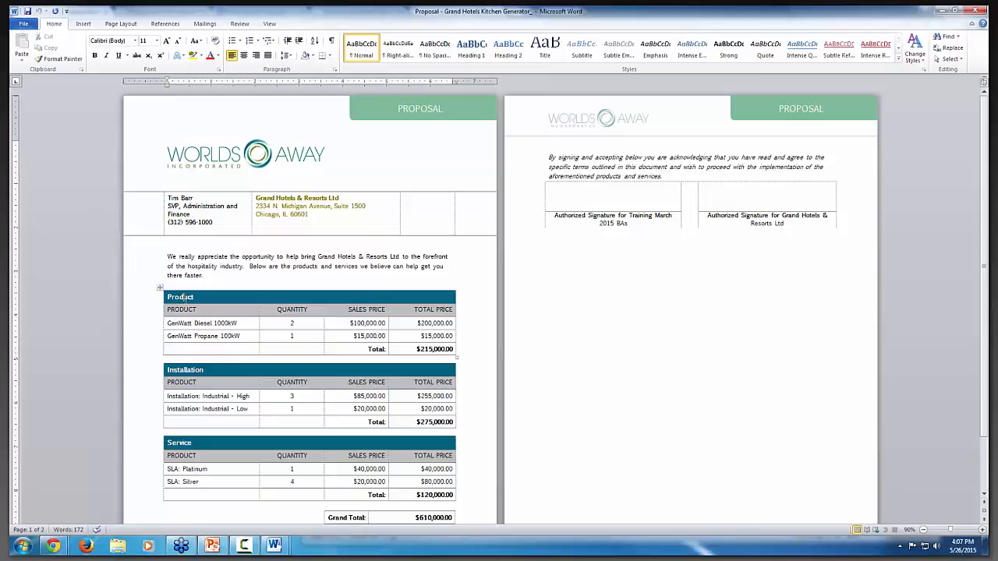
click(615, 187)
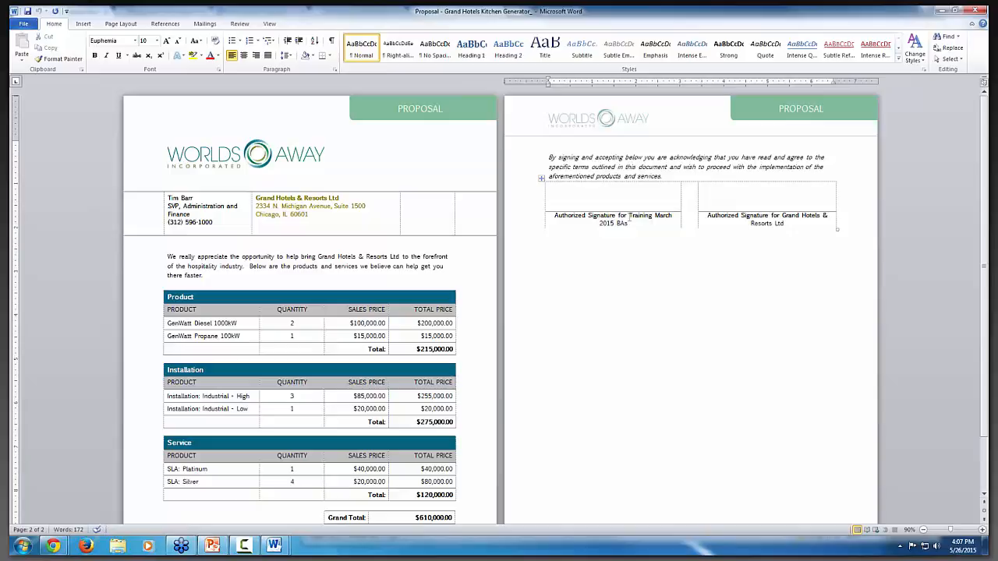
Step: Review the signature table's account caption, then return to the Salesforce opportunity in Chrome
double_click(804, 218)
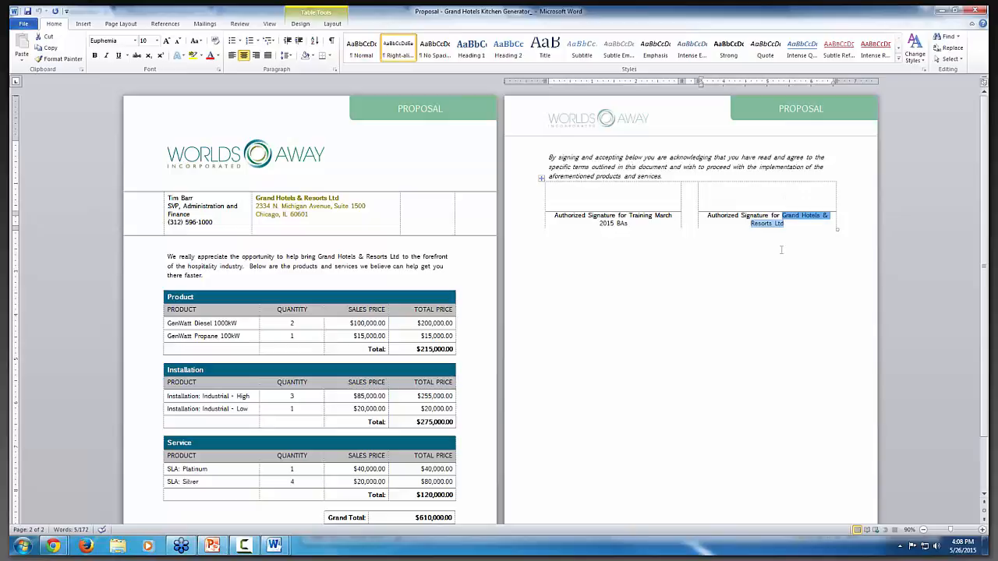
click(596, 201)
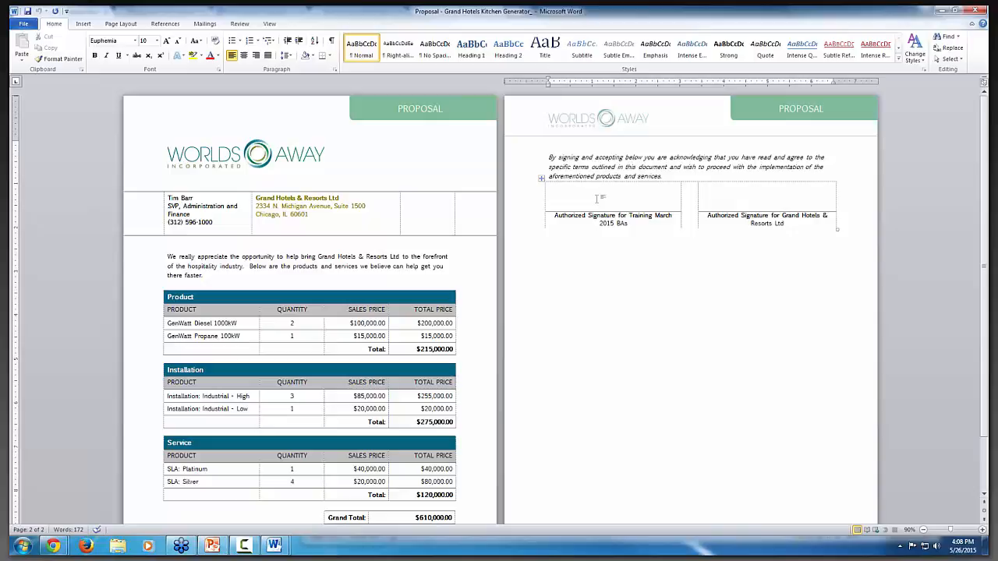
click(613, 194)
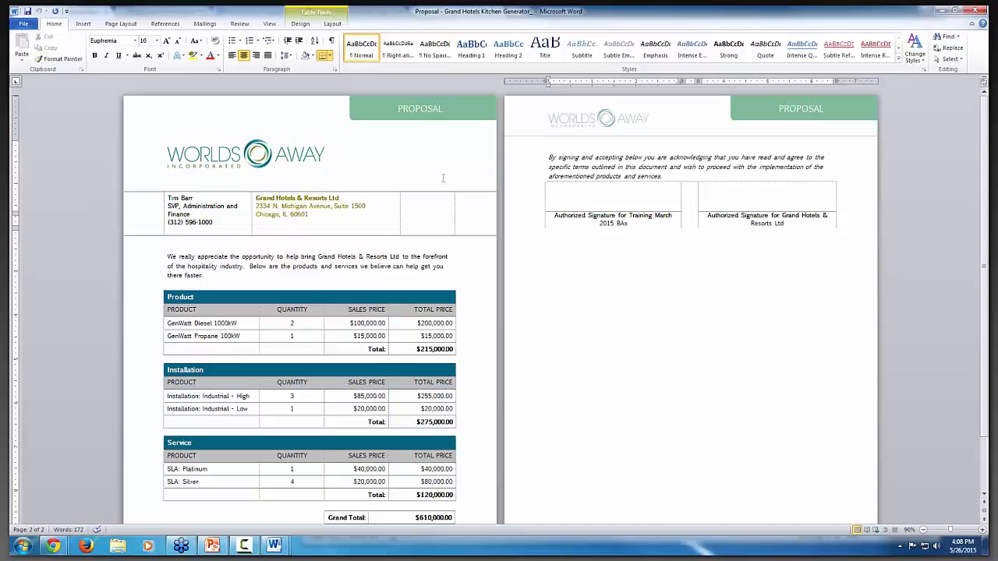
click(612, 186)
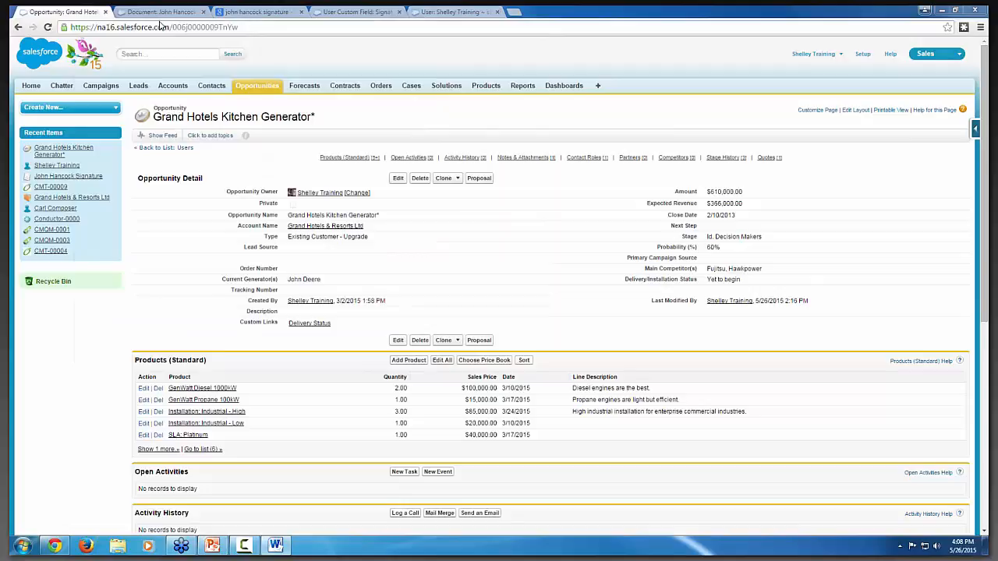
Step: Copy the John Hancock signature image's web address from the Google Images results
click(255, 12)
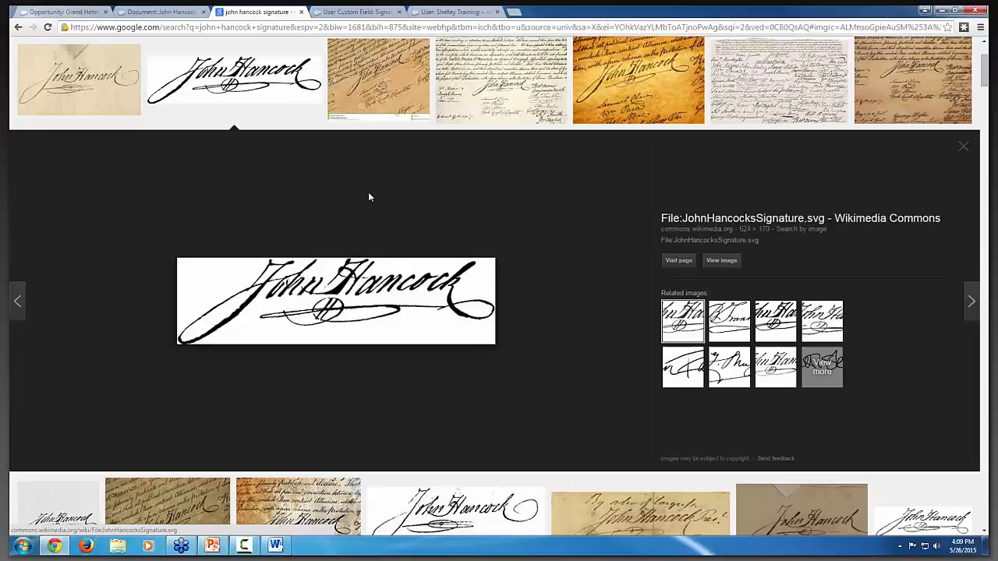
scroll(up, 3)
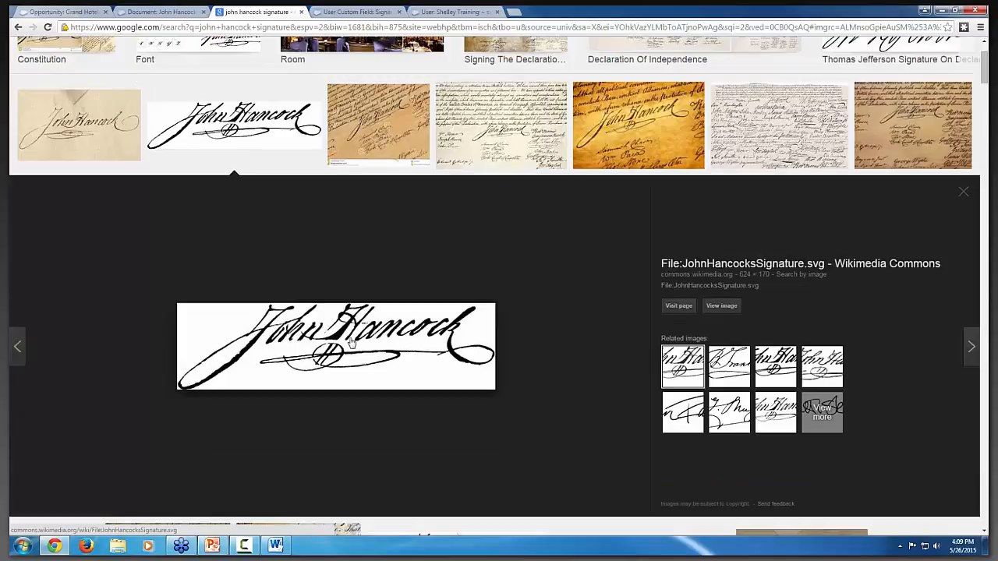
right_click(351, 343)
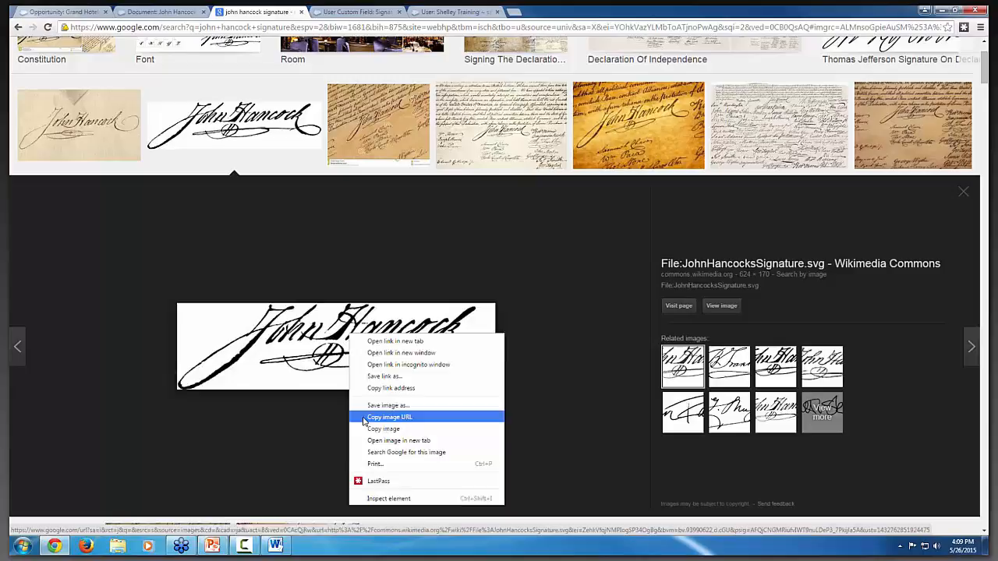
click(390, 418)
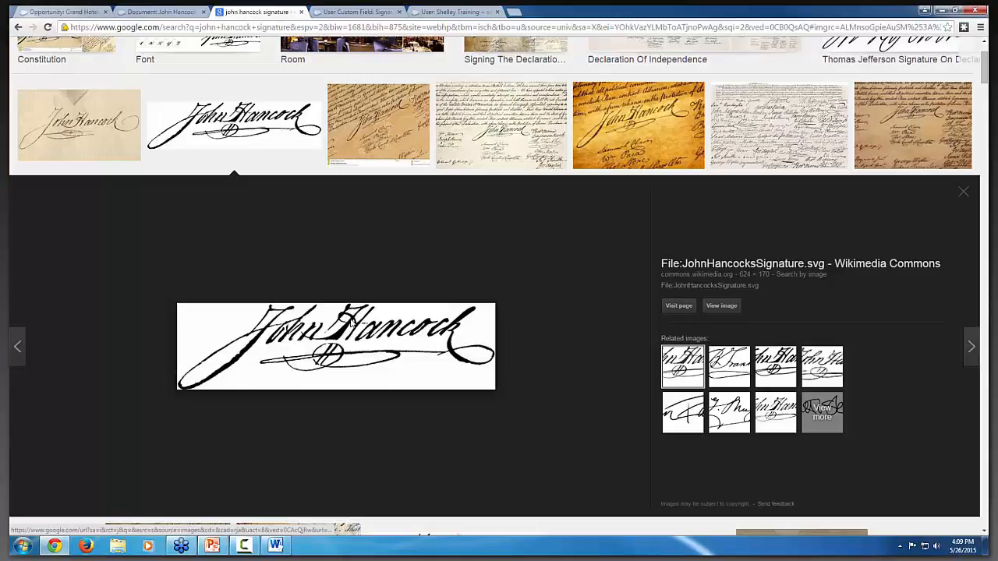
click(159, 13)
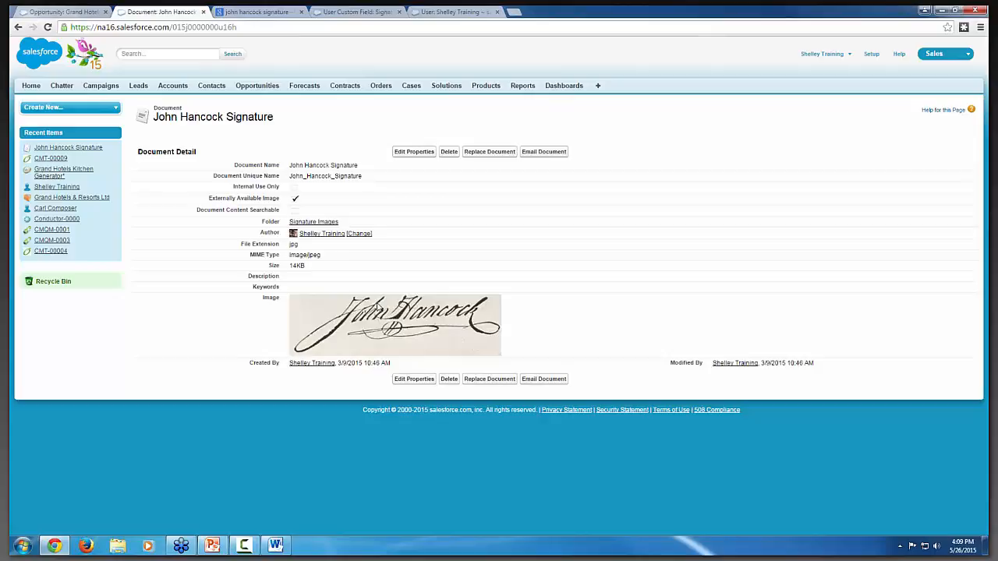
mouse_move(390, 315)
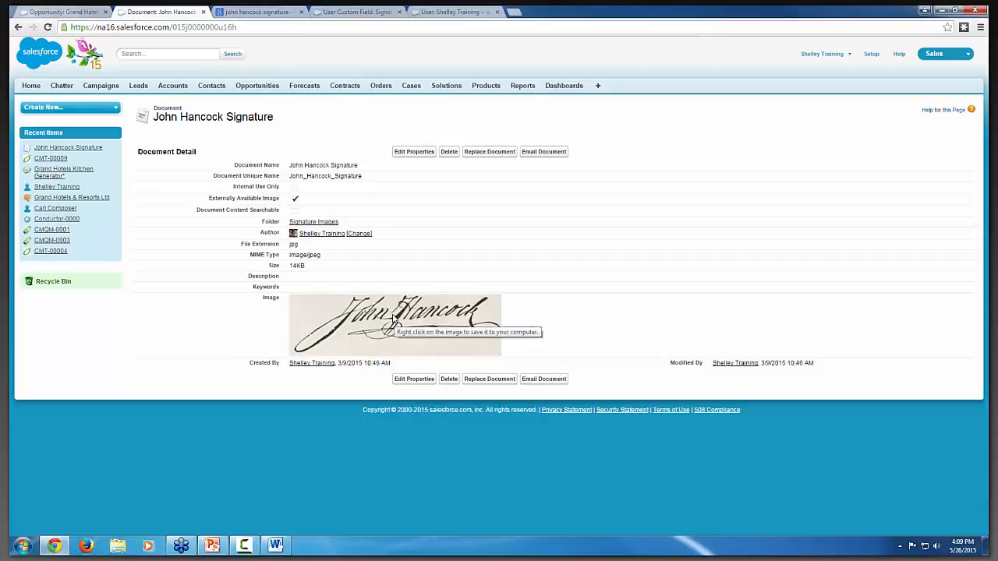
mouse_move(390, 314)
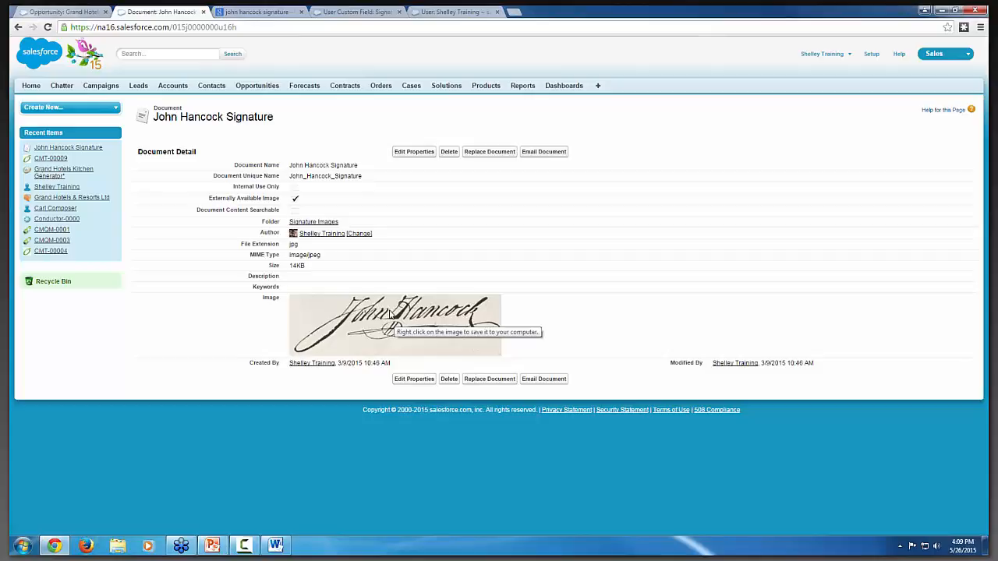
mouse_move(538, 408)
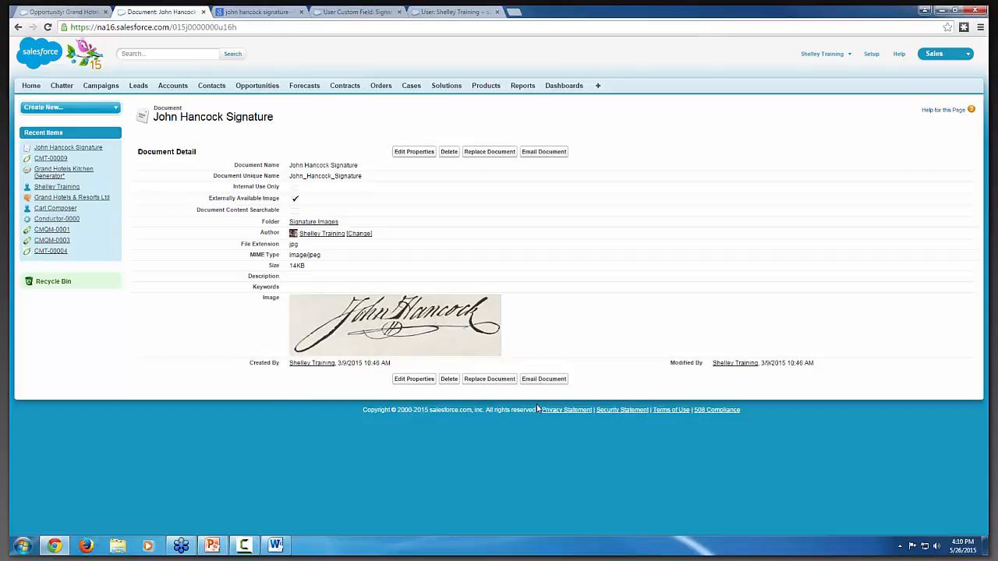
mouse_move(667, 390)
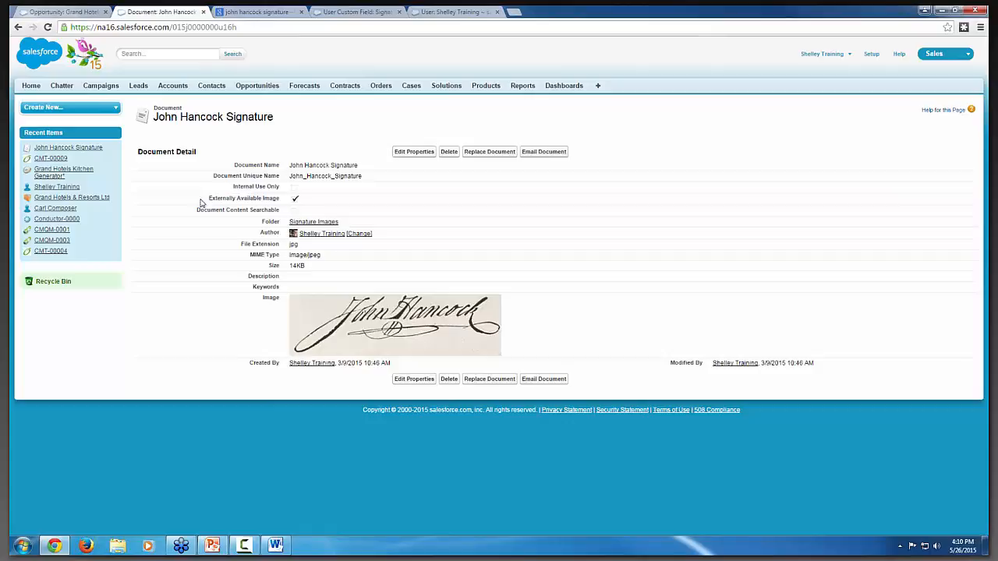
mouse_move(382, 319)
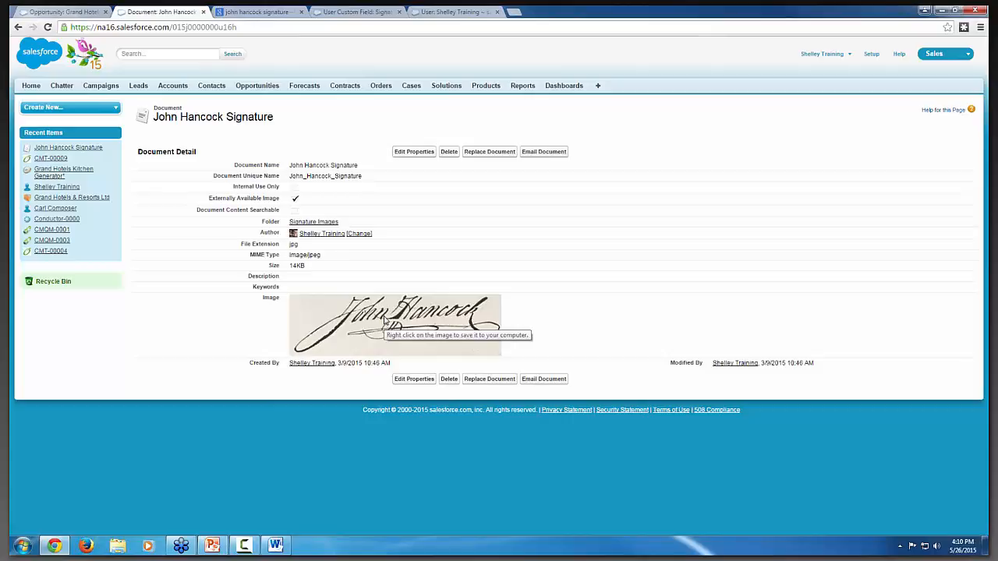
mouse_move(393, 337)
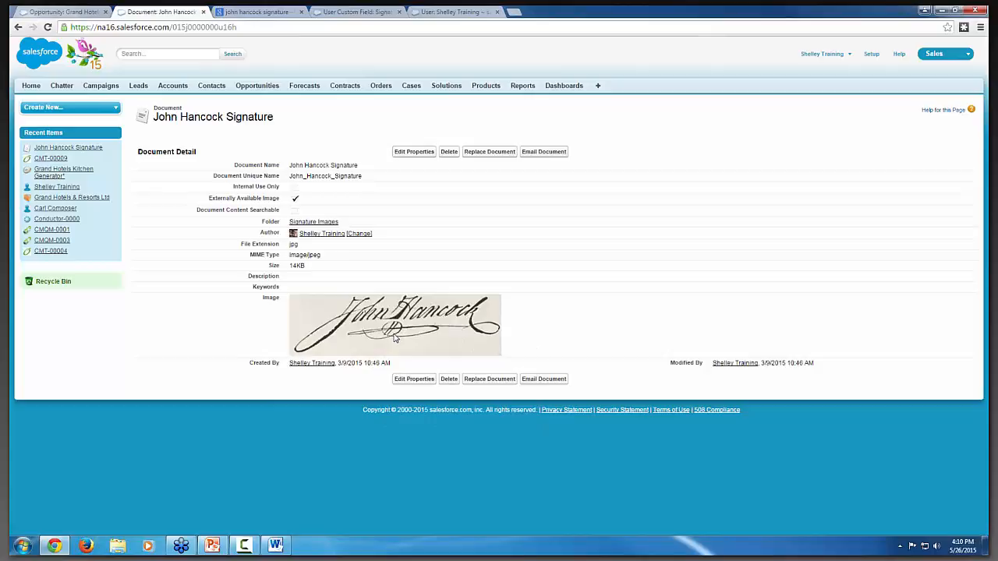
Step: Highlight the John Hancock Signature document URL and bring up the signature image's context menu
click(153, 26)
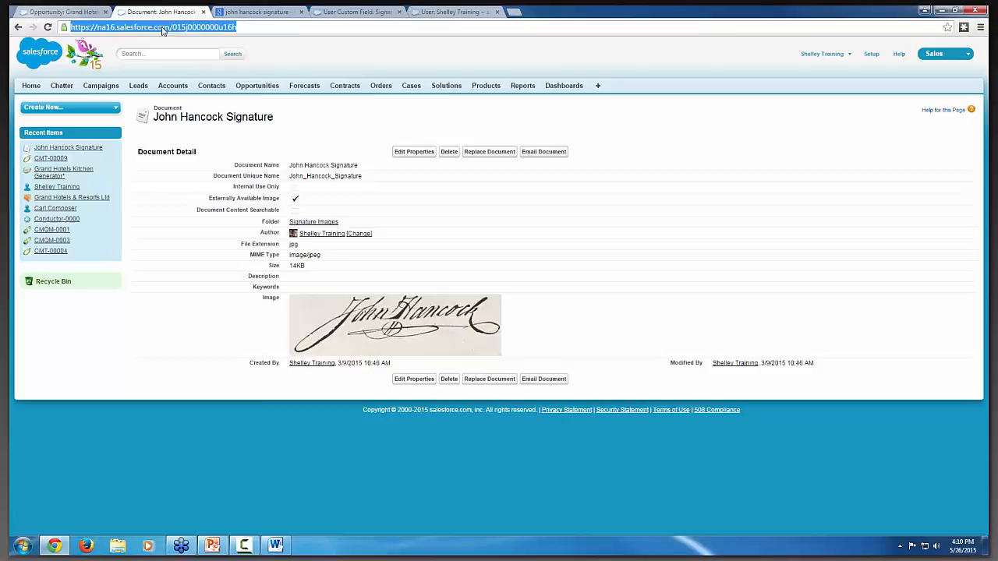
right_click(394, 326)
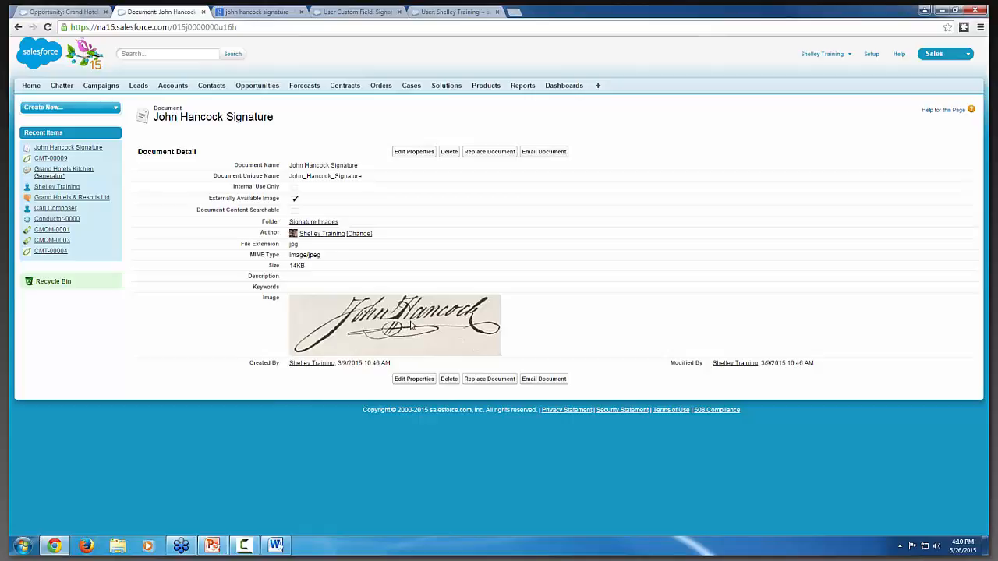
right_click(412, 326)
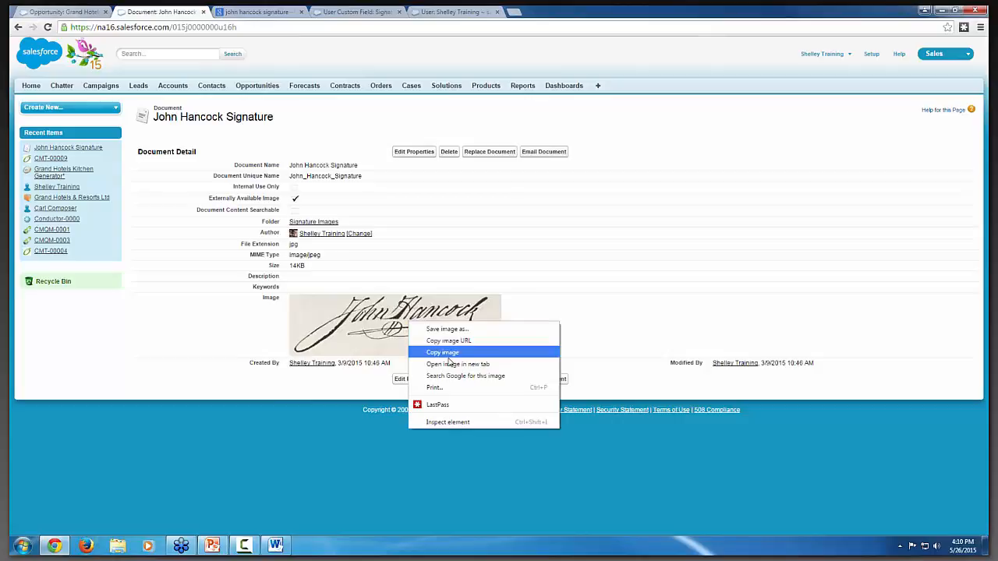
Step: View the signature image alone in a new tab, then return to the Google Images results
click(465, 376)
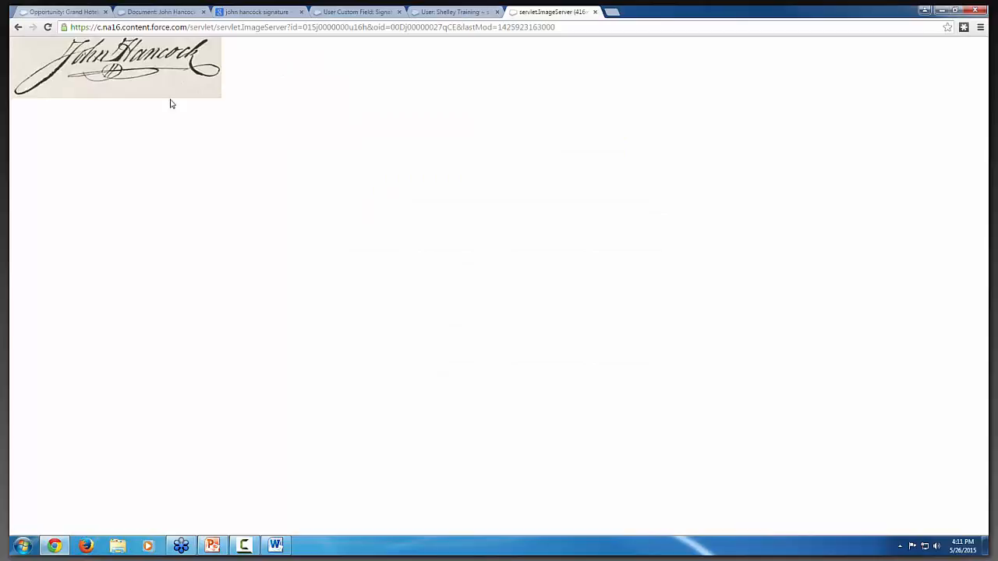
click(159, 11)
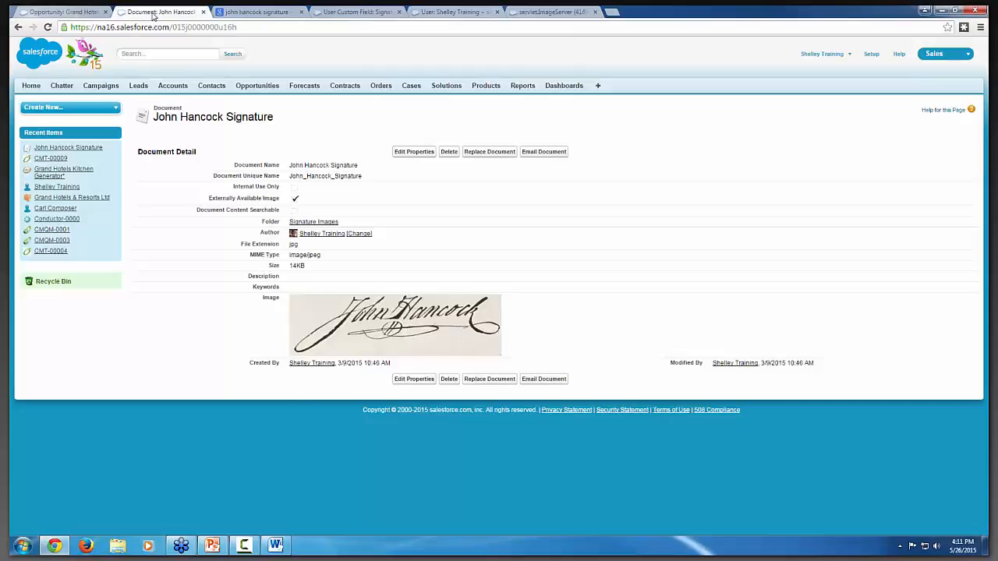
click(153, 28)
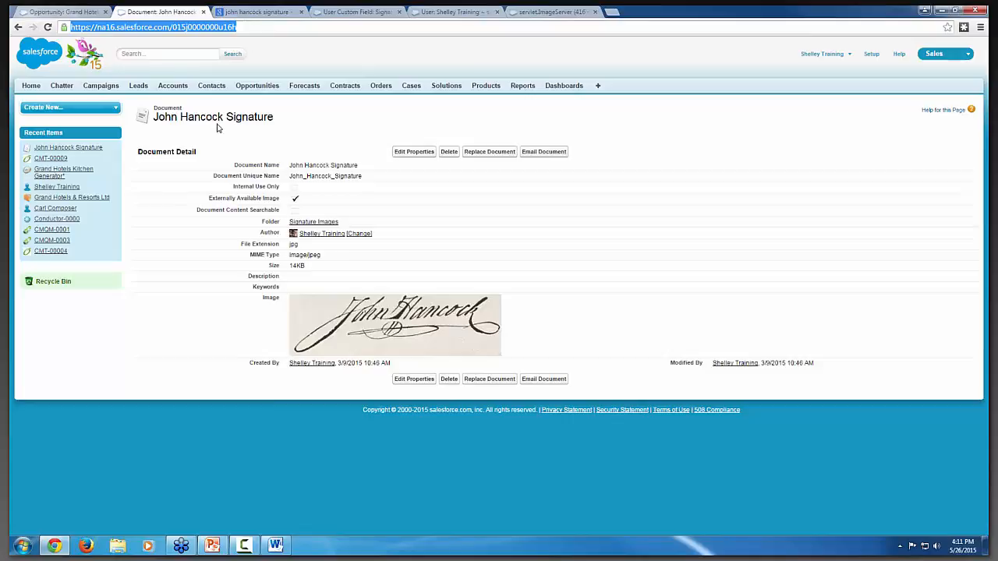
click(258, 11)
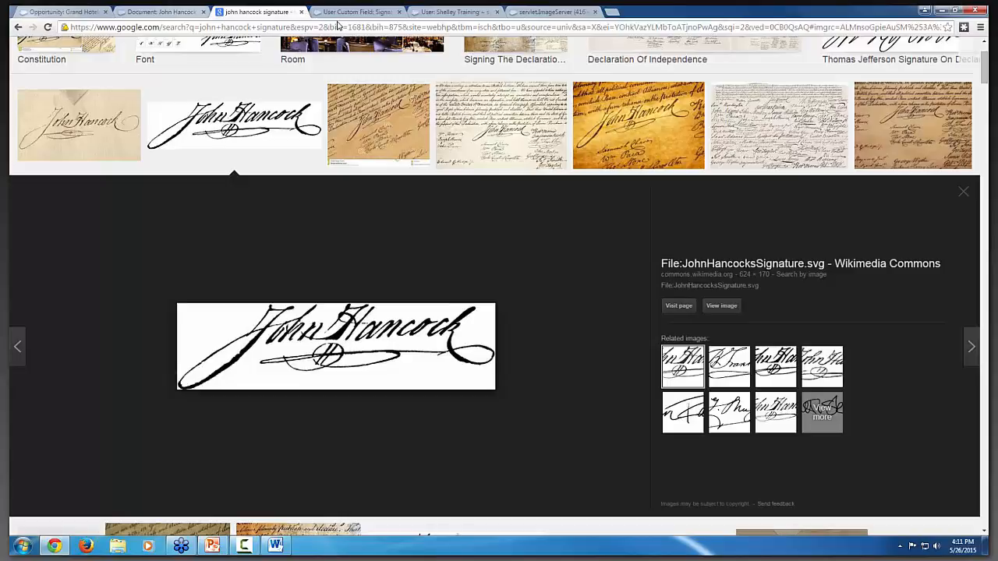
click(159, 13)
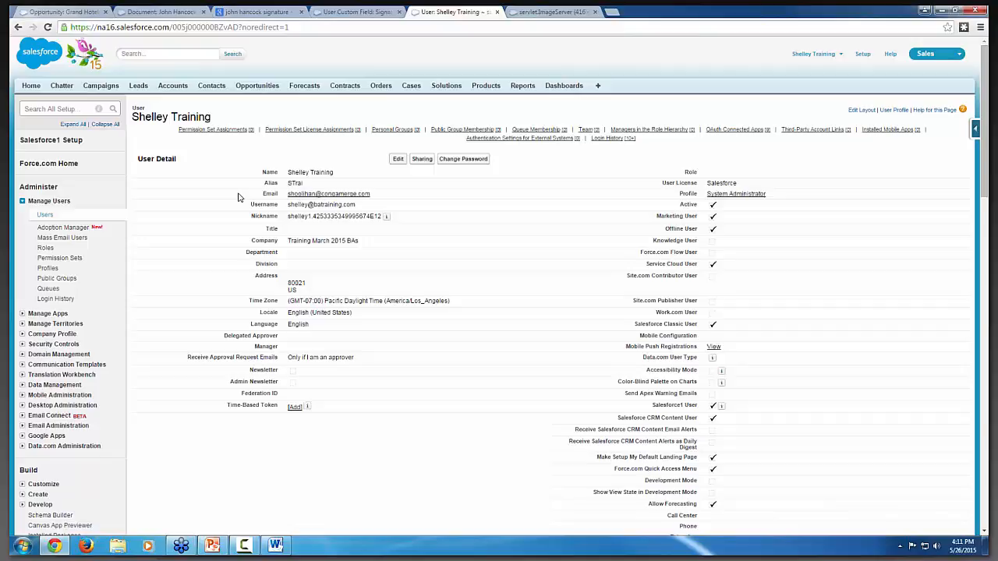
scroll(down, 3)
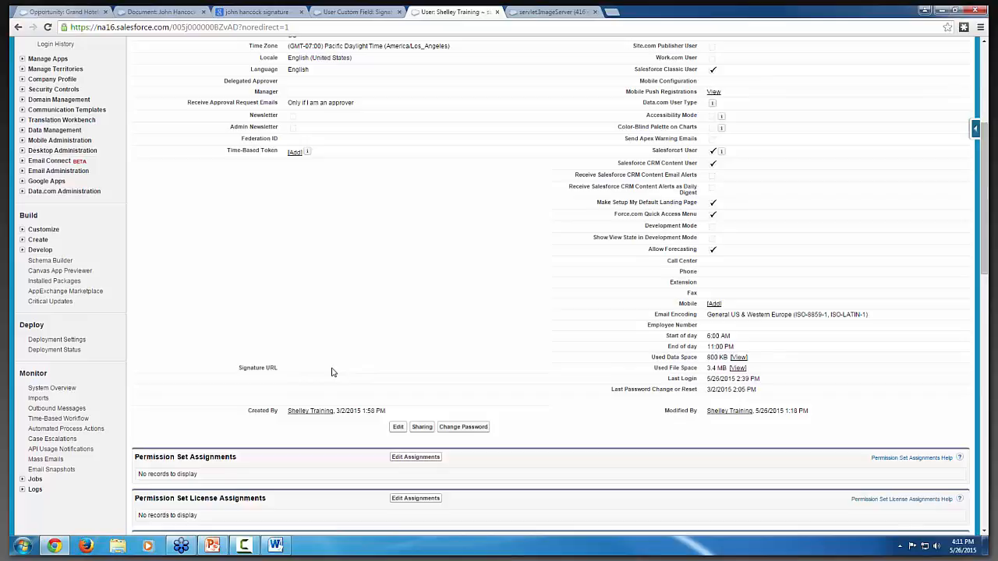
mouse_move(357, 13)
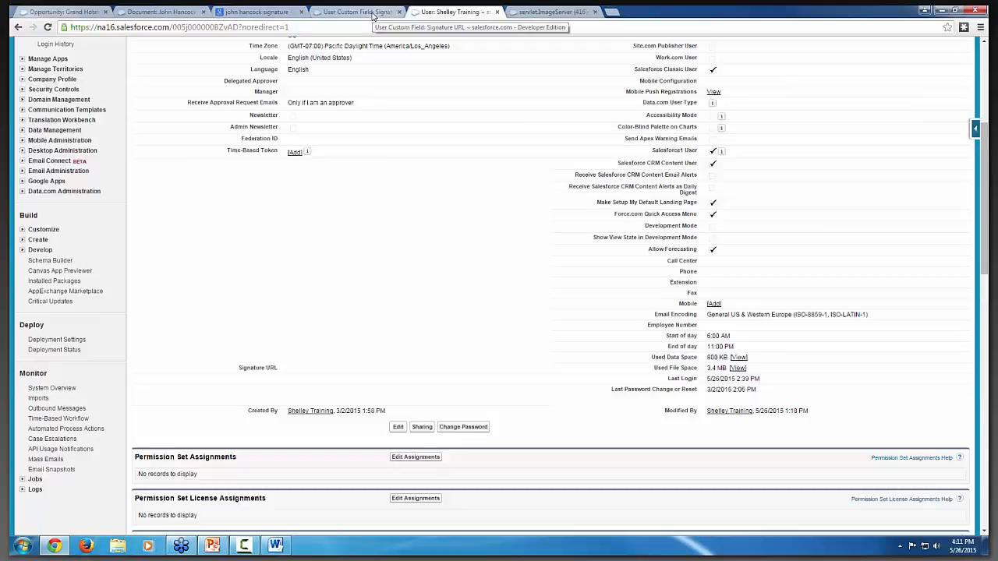
Step: Check the Signature URL field's Long Text Area definition, then return to the John Hancock Signature document
click(357, 13)
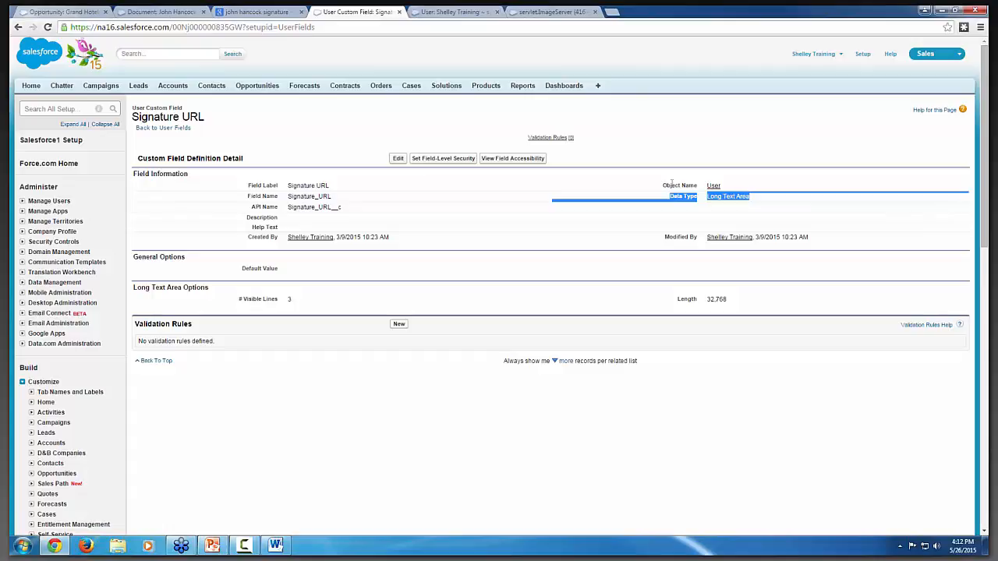
mouse_move(590, 261)
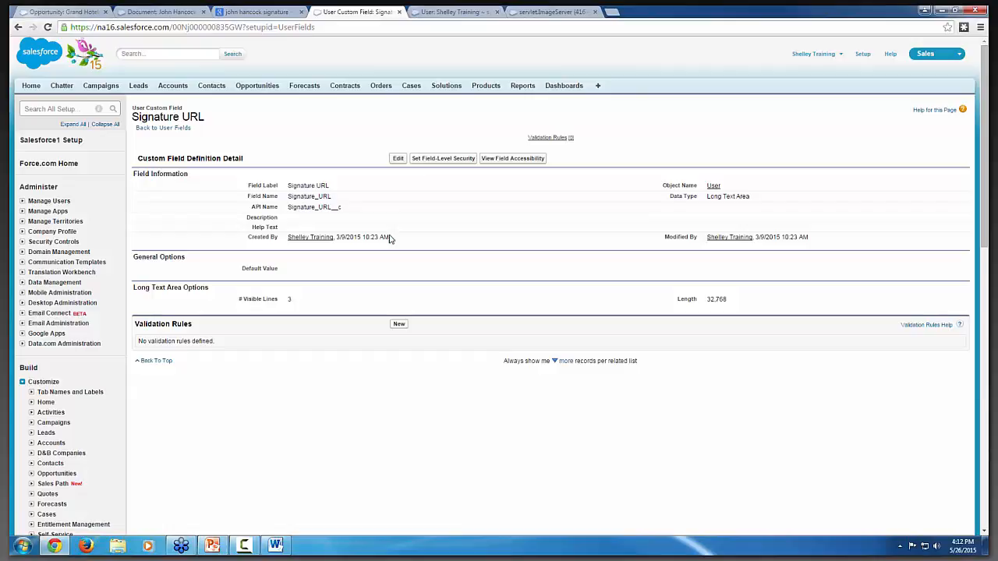
mouse_move(647, 47)
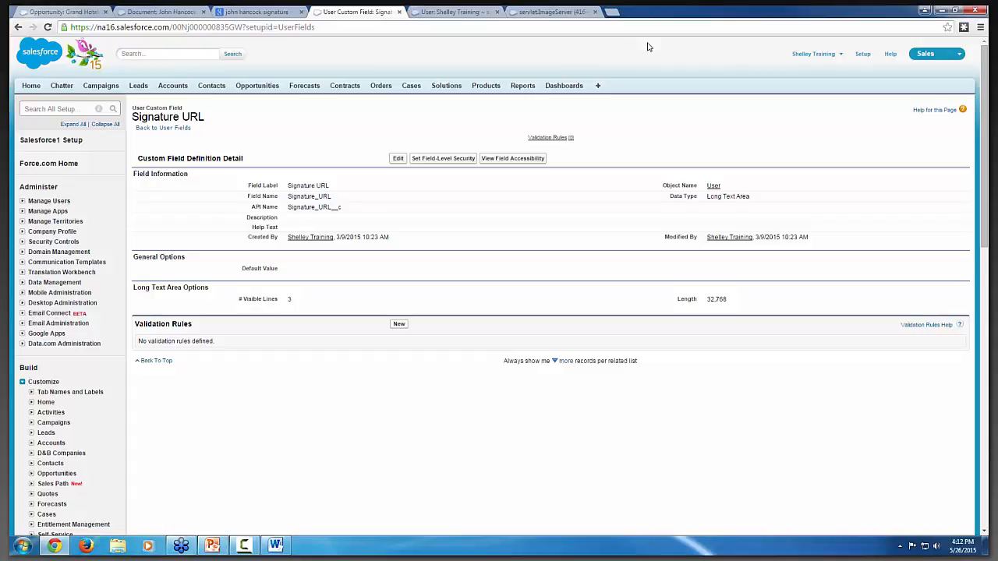
mouse_move(562, 97)
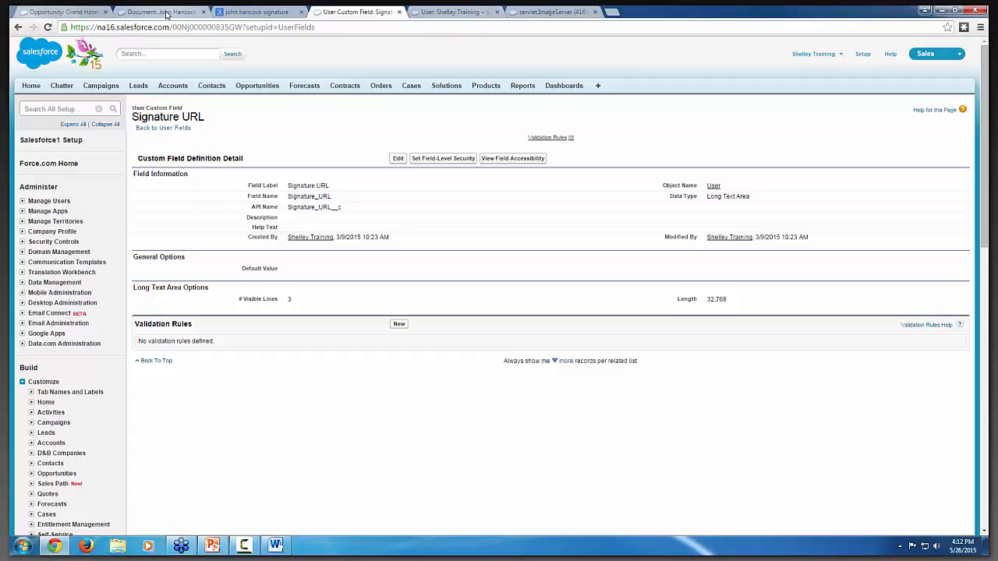
click(159, 12)
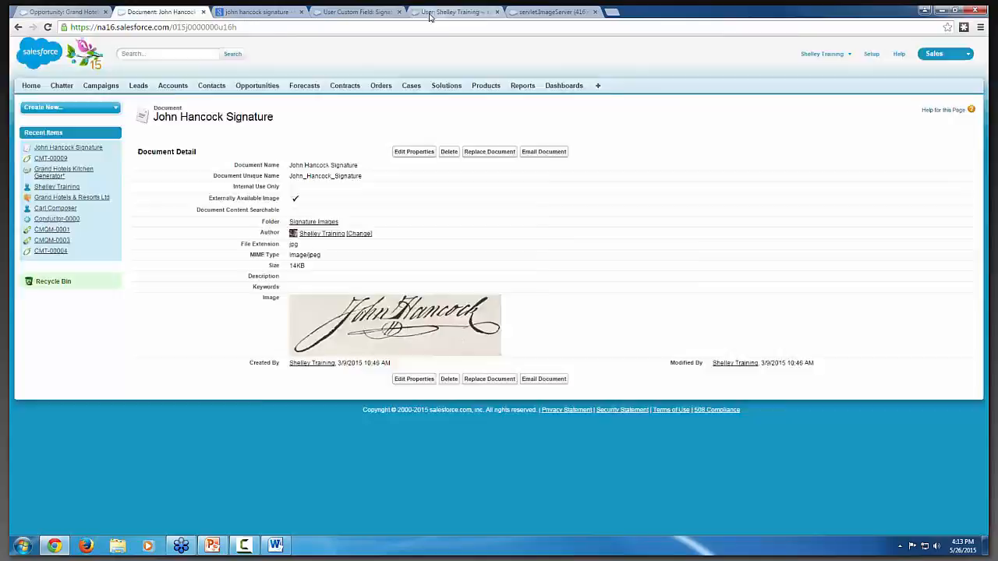
Step: Edit Shelley Training's user record to store the ImageServer signature link in Signature URL
click(452, 13)
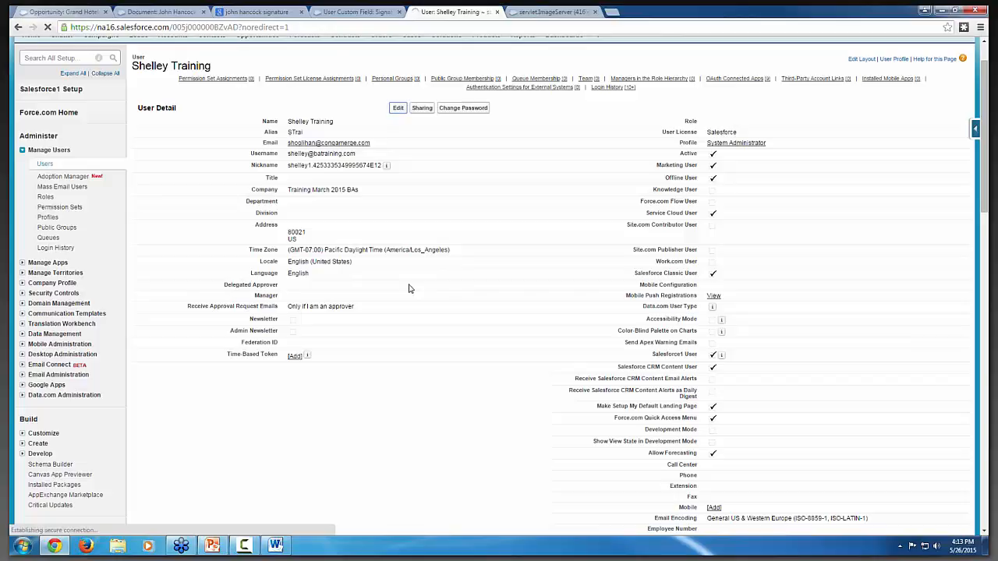
click(398, 108)
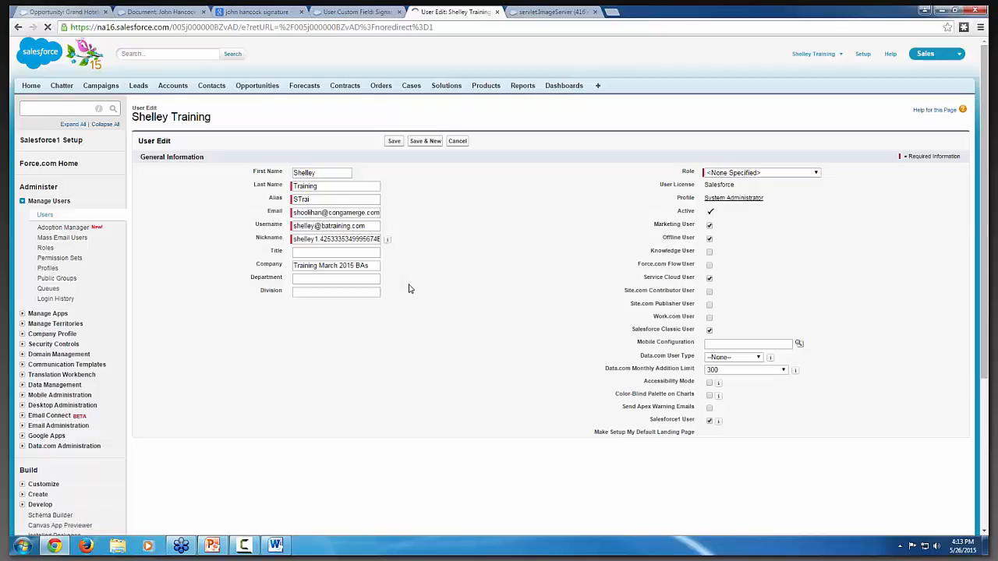
scroll(down, 3)
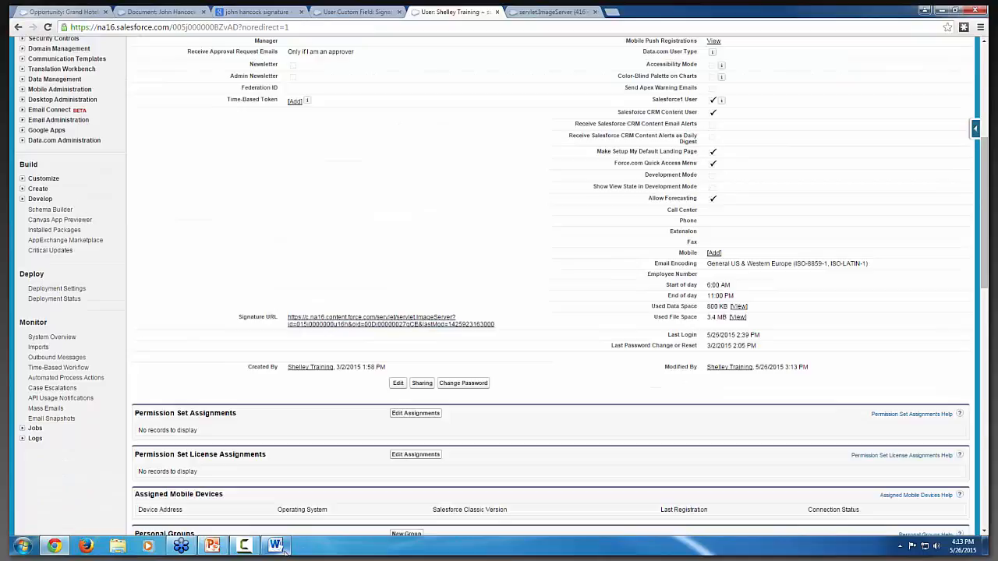
click(274, 546)
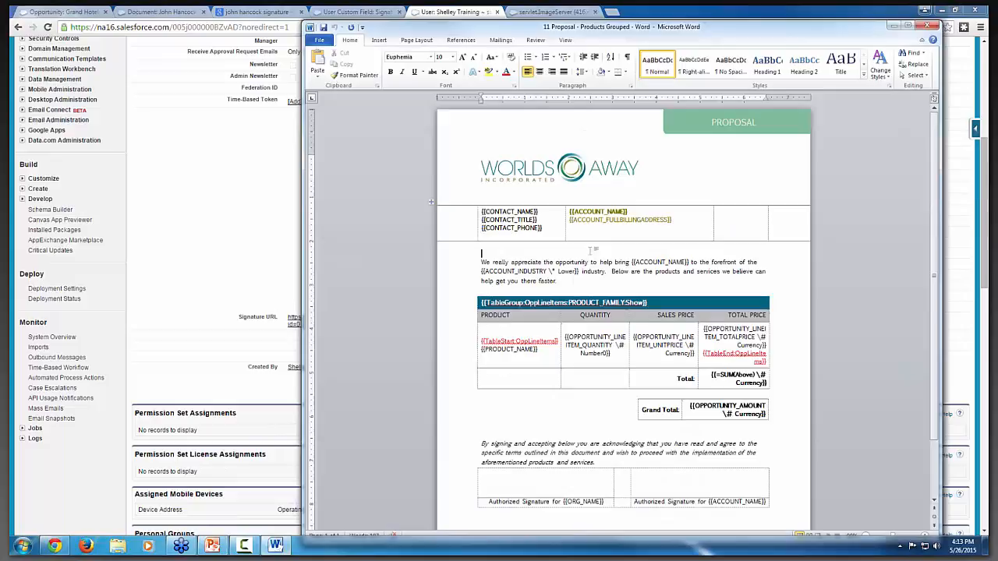
Step: Scroll through the Word proposal template before returning to the Salesforce user record
scroll(down, 3)
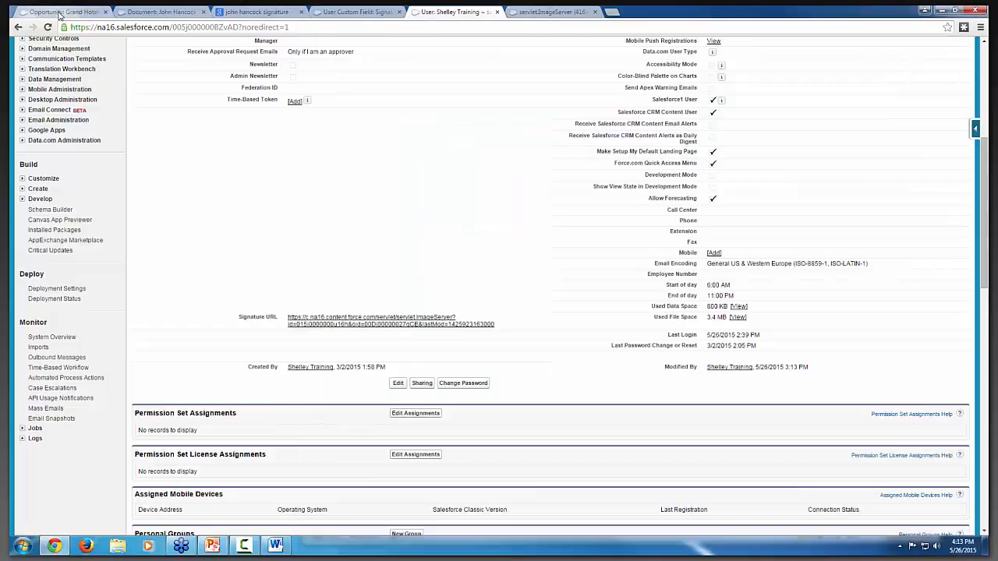
Step: From the opportunity's Conga Composer window, launch Template Builder via Tools & Settings
click(63, 11)
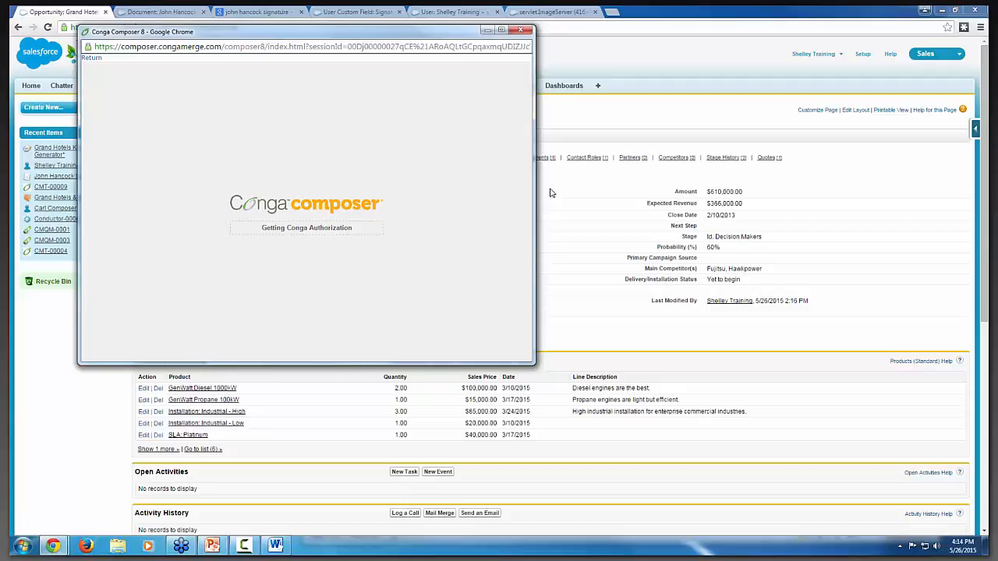
click(499, 73)
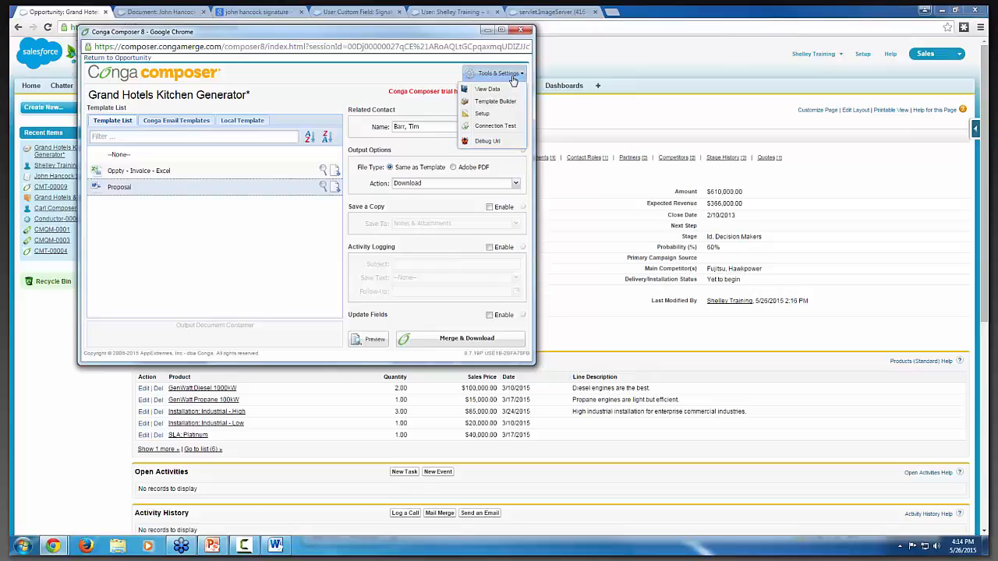
click(496, 102)
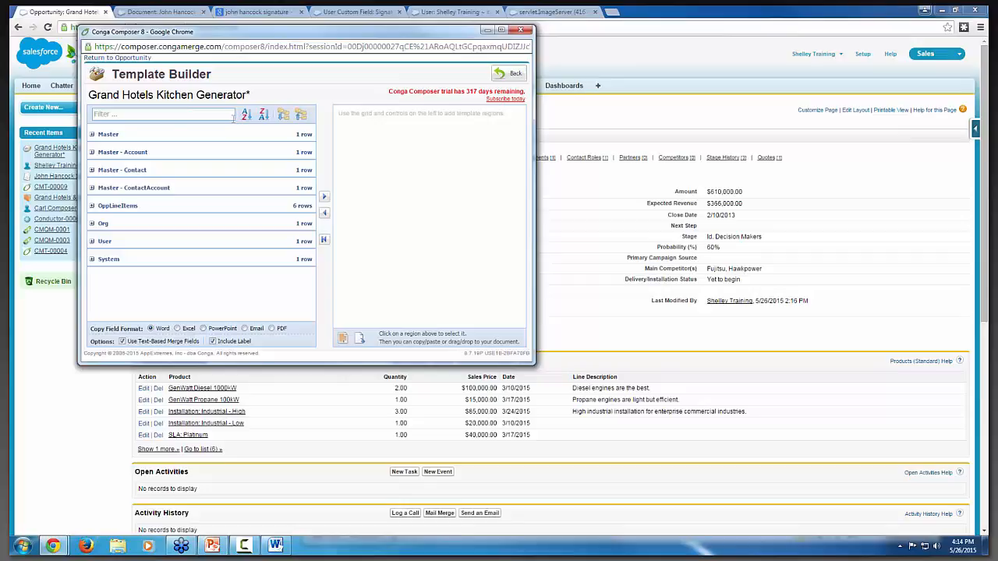
Step: Filter the Template Builder fields by 'ur' and copy the USER_SIGNATURE_URL image merge field
text(url)
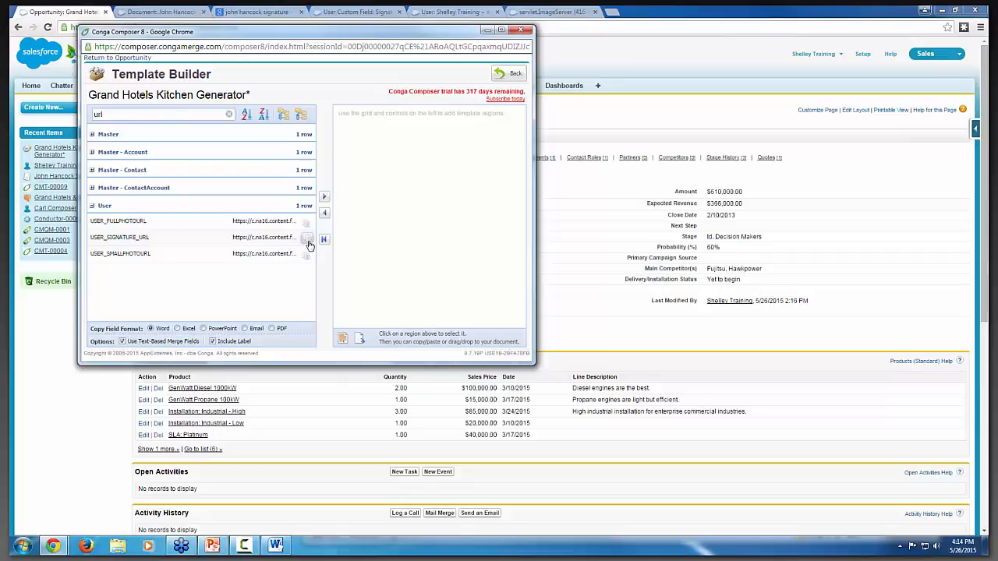
click(118, 237)
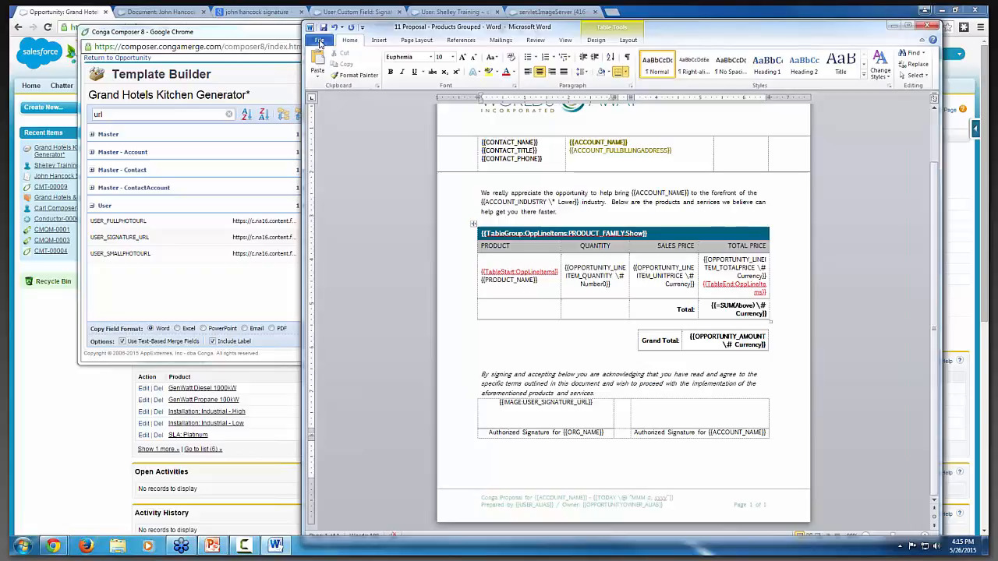
Step: Save the proposal template with the signature URL image field above the authorized signature line
click(320, 41)
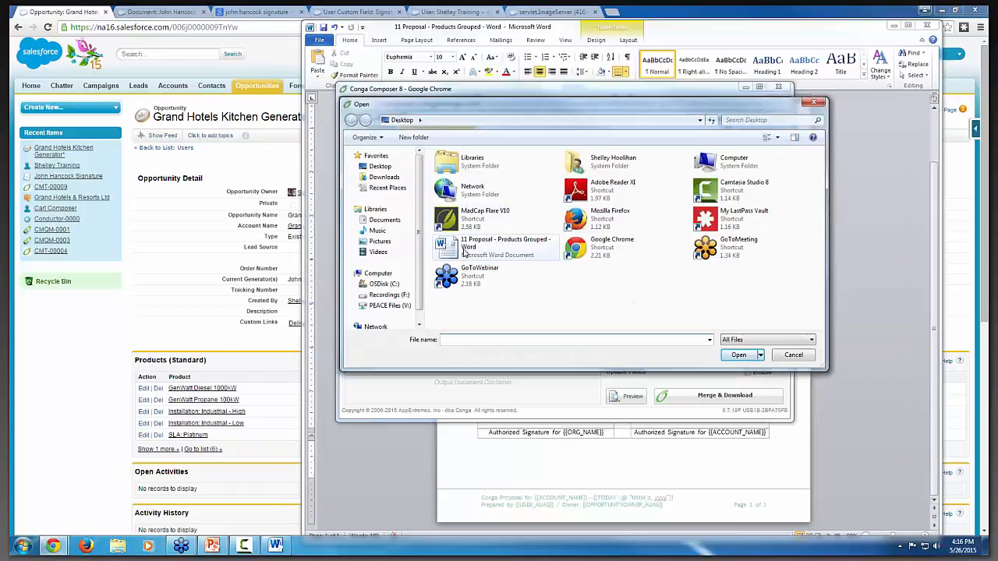
Step: Select '22 Proposal - Products Grouped' from the Desktop as the local template file
click(738, 356)
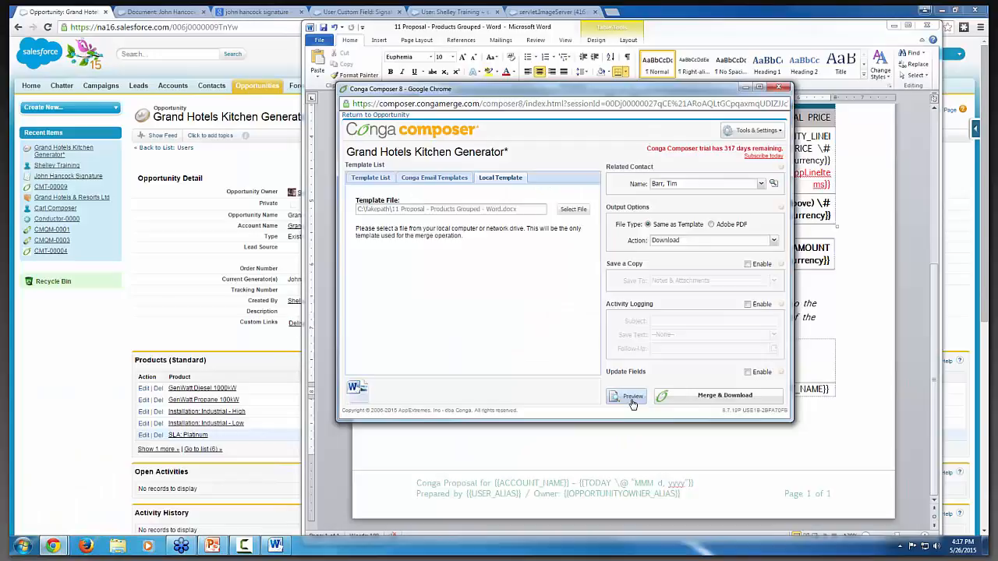
Step: Preview the merged proposal in Word and view the signature image above the authorized signature line
click(632, 396)
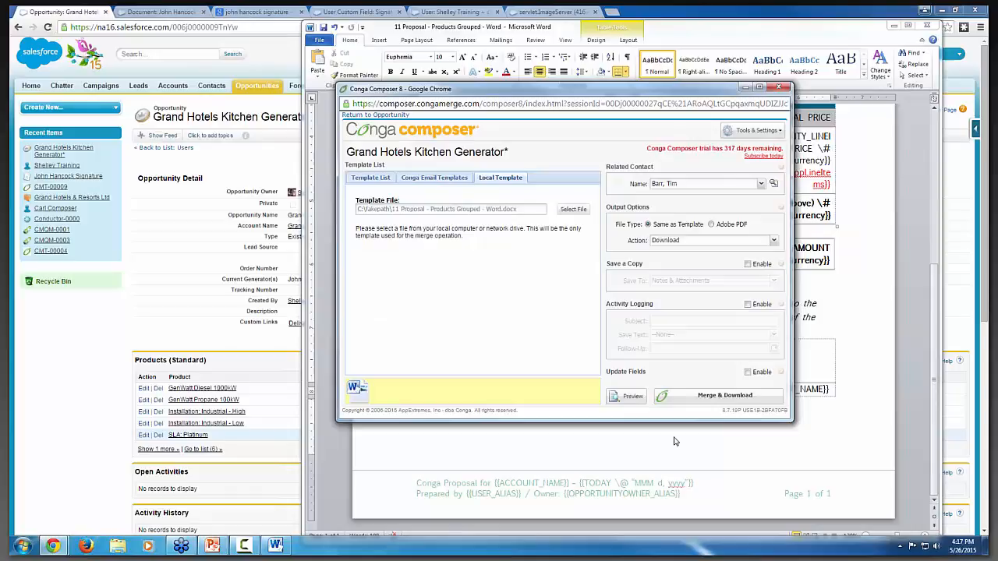
click(717, 396)
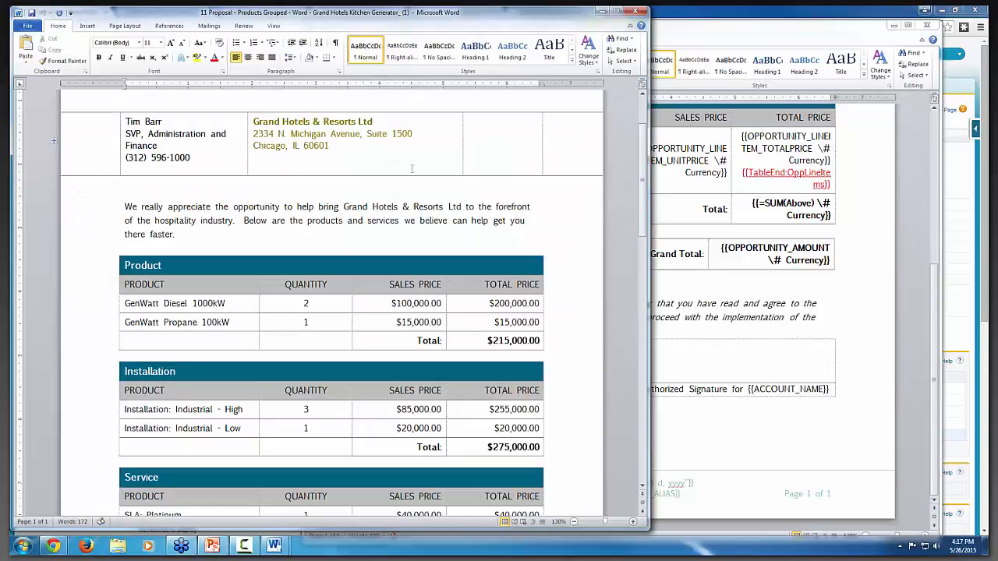
scroll(down, 3)
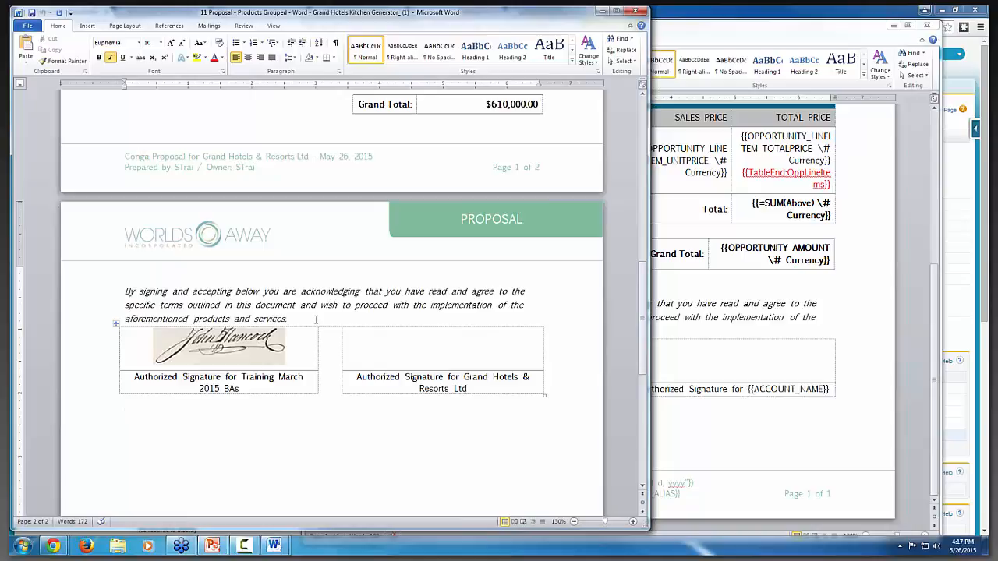
Step: Close the merged proposal preview document in Word
click(287, 318)
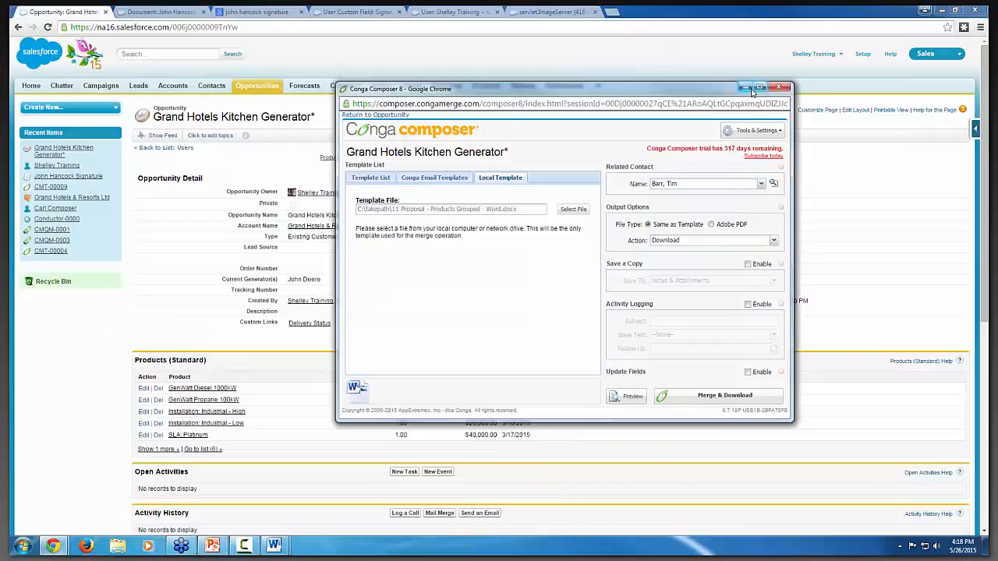
Step: Close Conga Composer and go to the Salesforce Content search page
click(779, 88)
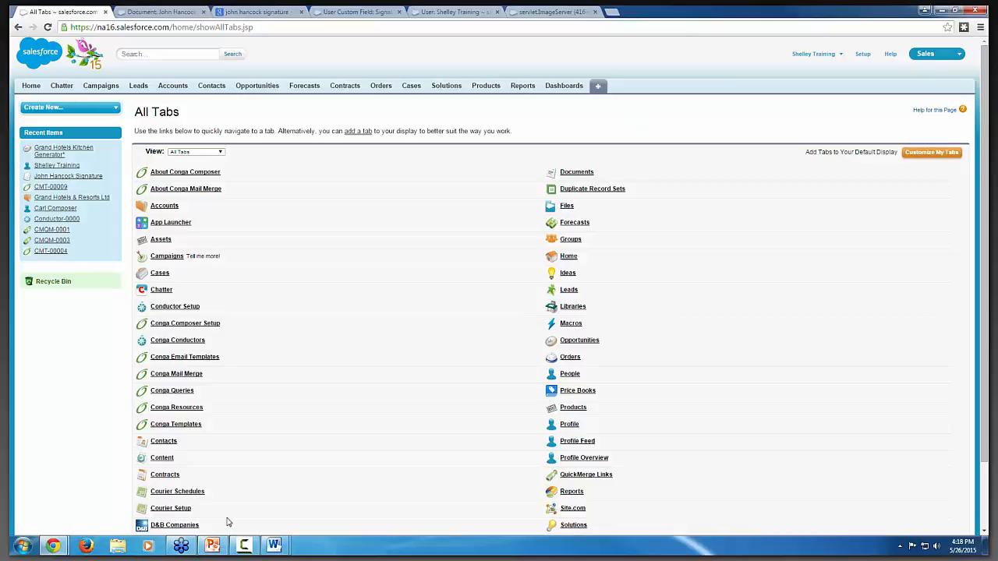
click(162, 458)
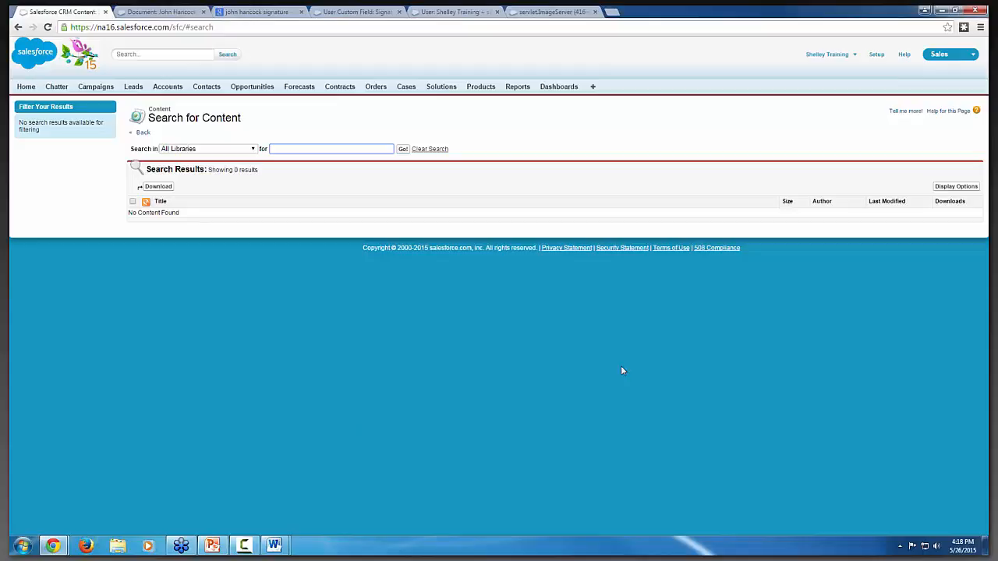
mouse_move(652, 383)
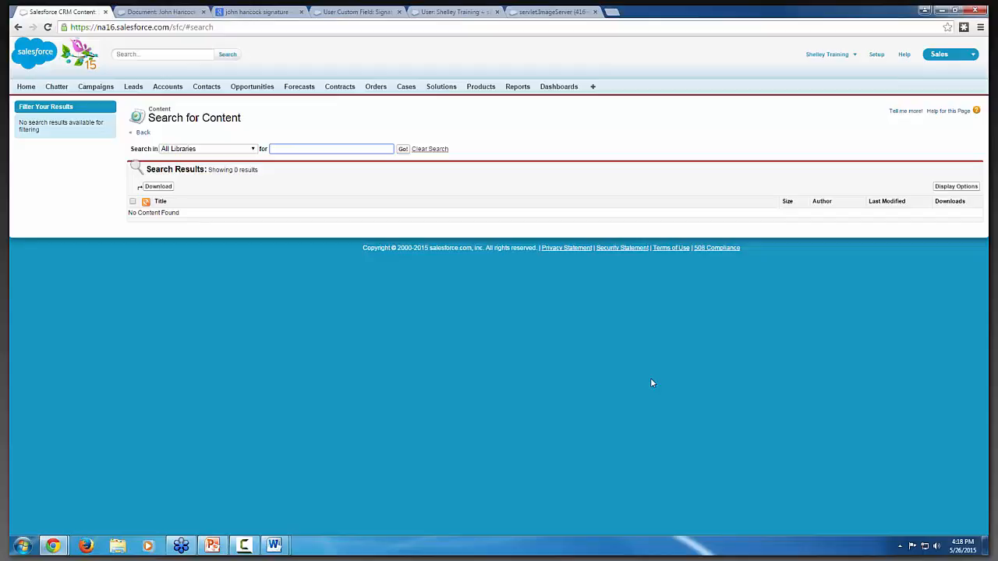
mouse_move(667, 284)
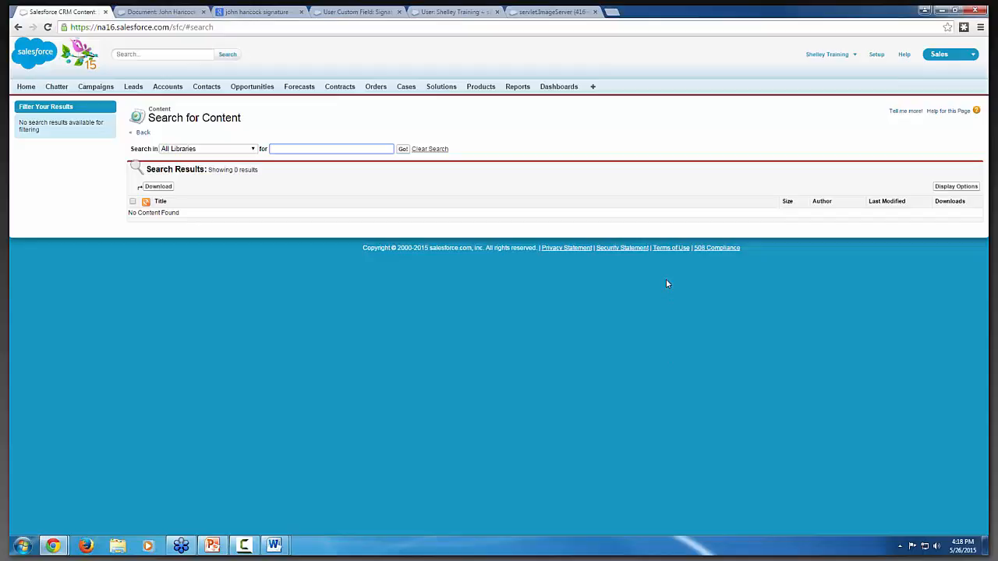